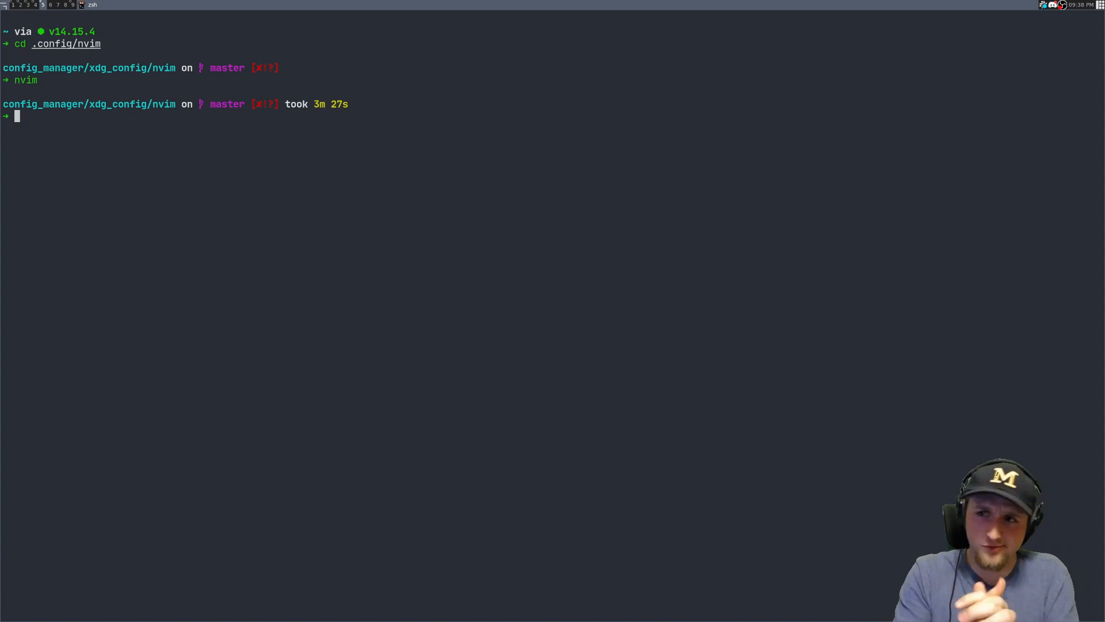
Step: Launch nvim with an empty scratch/async_example.lua buffer and start typing :help uv_
text(nvim)
text(:e scratch/async_example.lua)
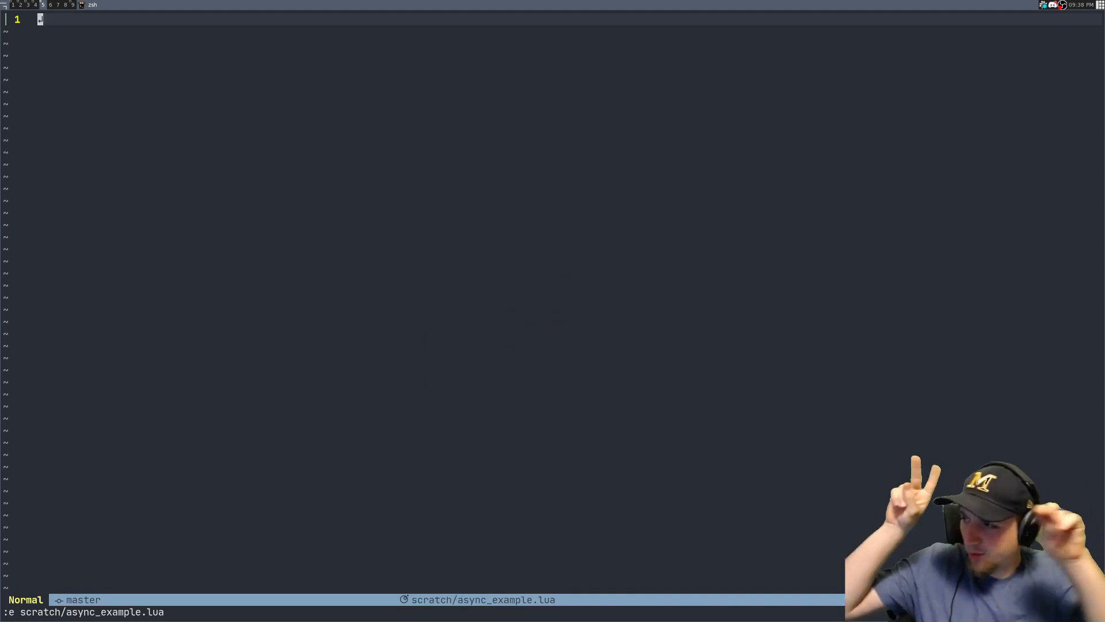
text(h)
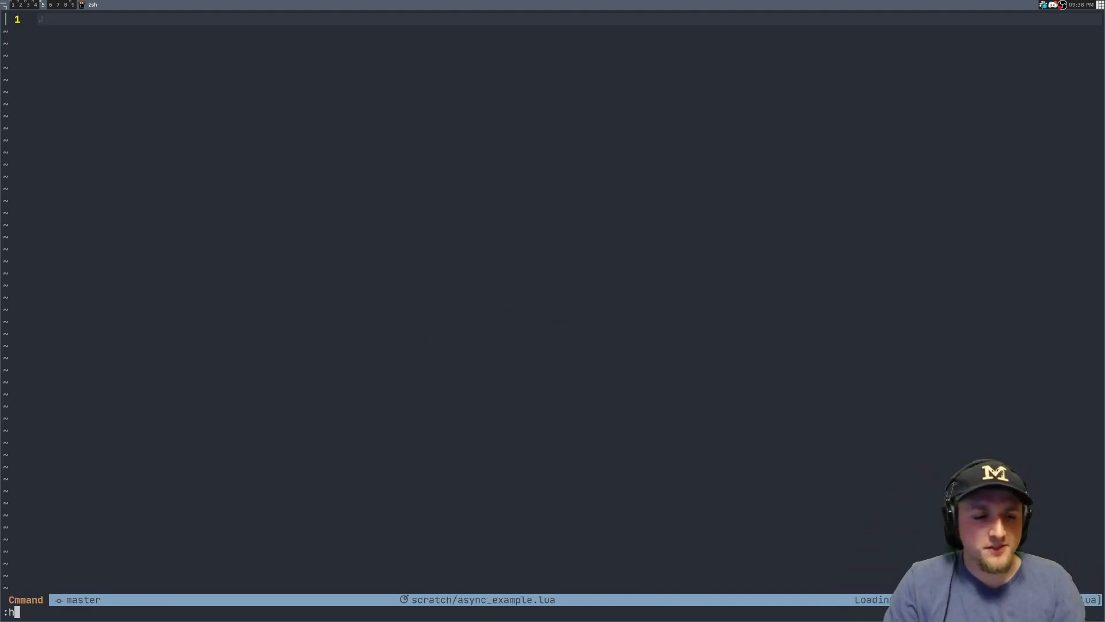
text(elp uv_)
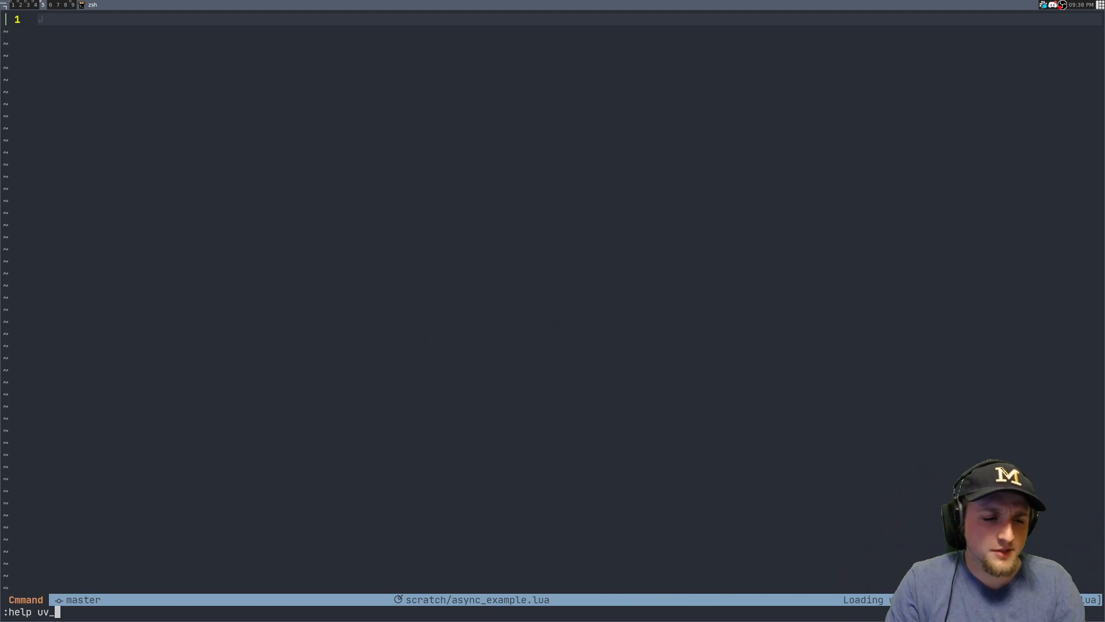
Step: Open the uv_async_t help split, disable overlength highlighting, and declare local uv = vim.loop and local async
key(Return)
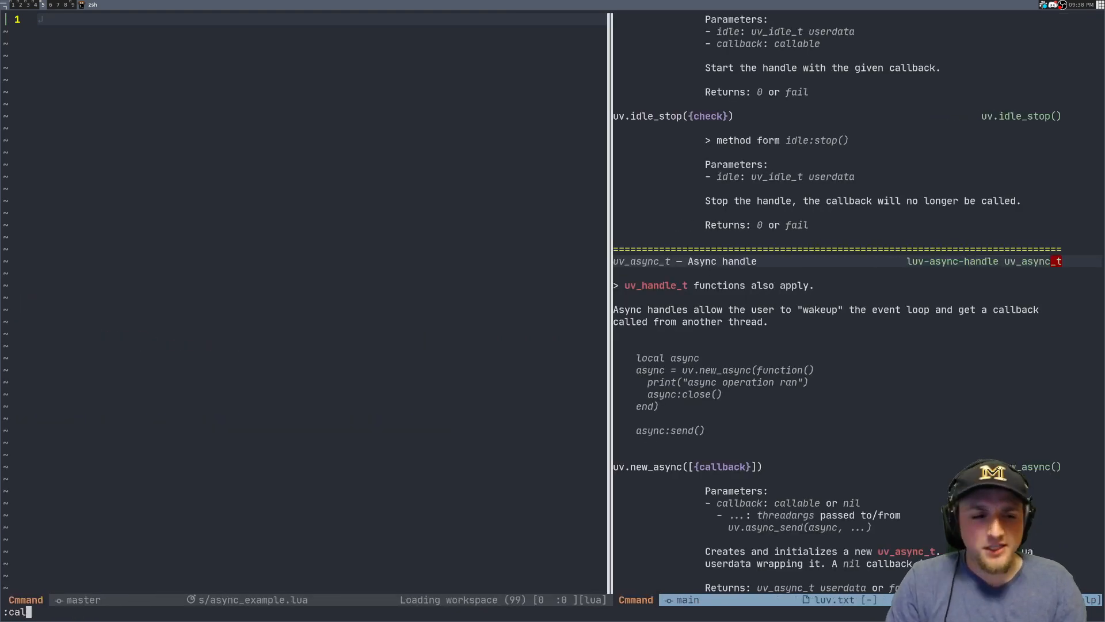
text(l overlength#disable()
key(Return)
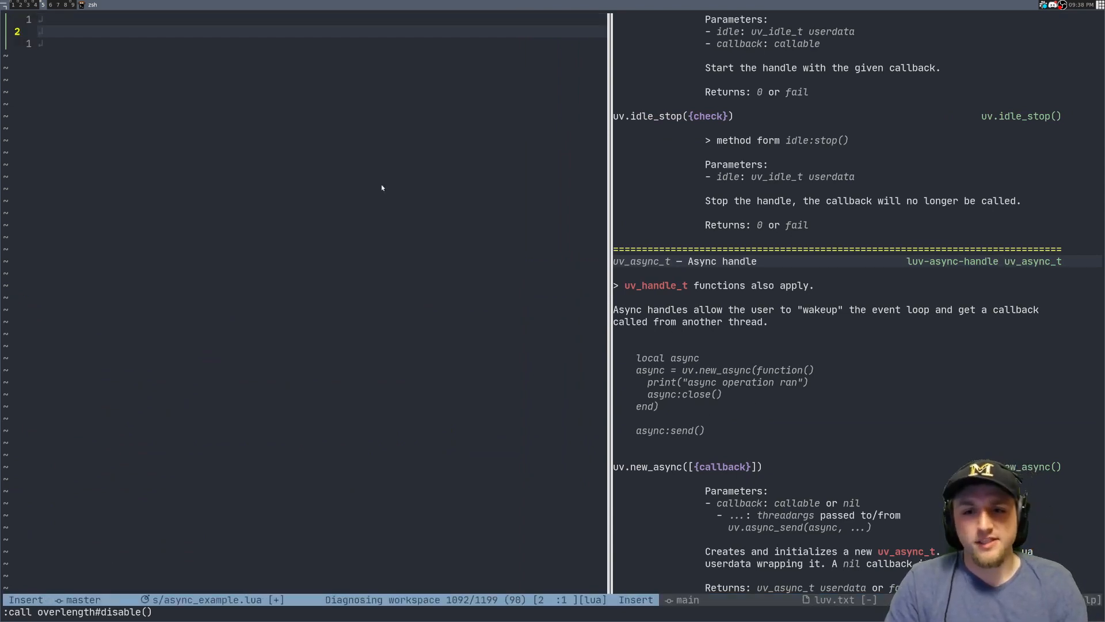
text(local async)
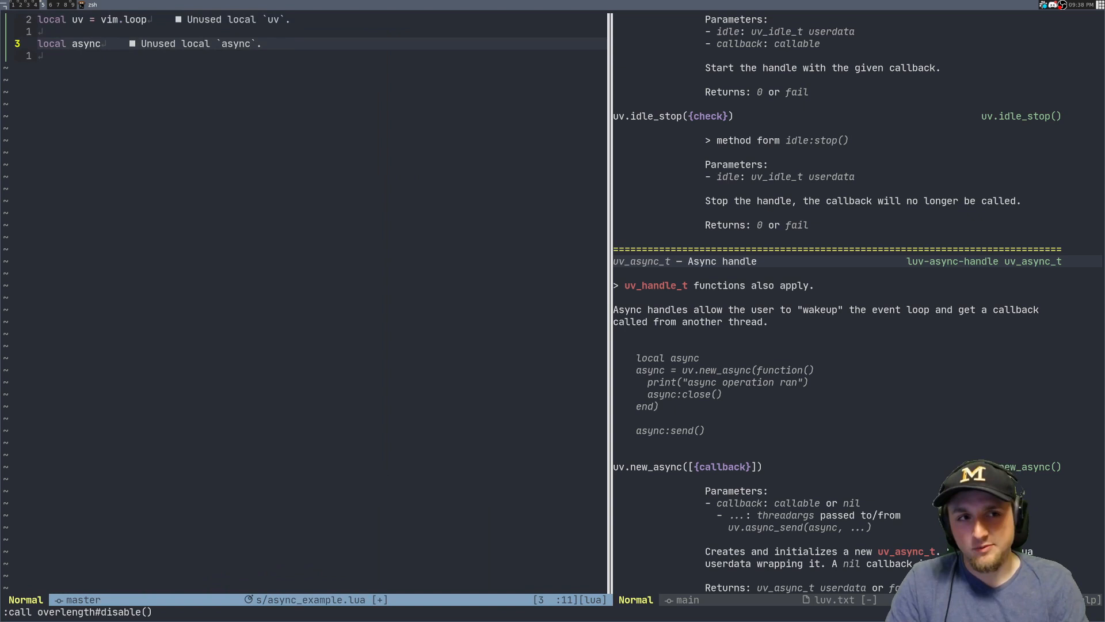
key(o)
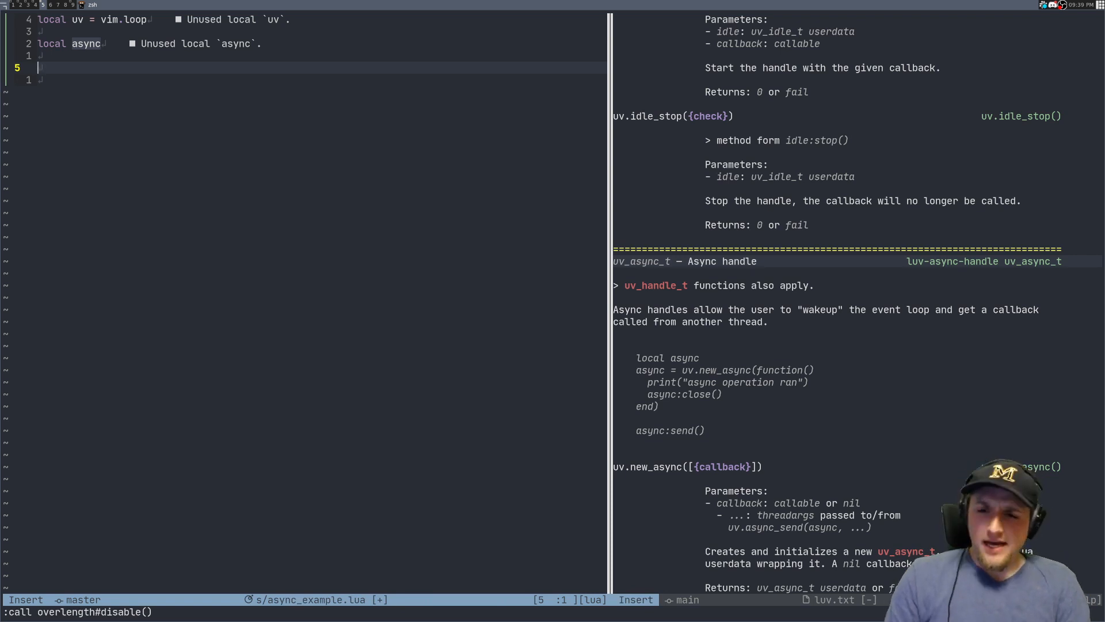
Step: Write async = uv.new_async(vim.schedule_wrap(...)) printing "yoo, hello" and closing, then print("first") and async:send(), and save
text(async =)
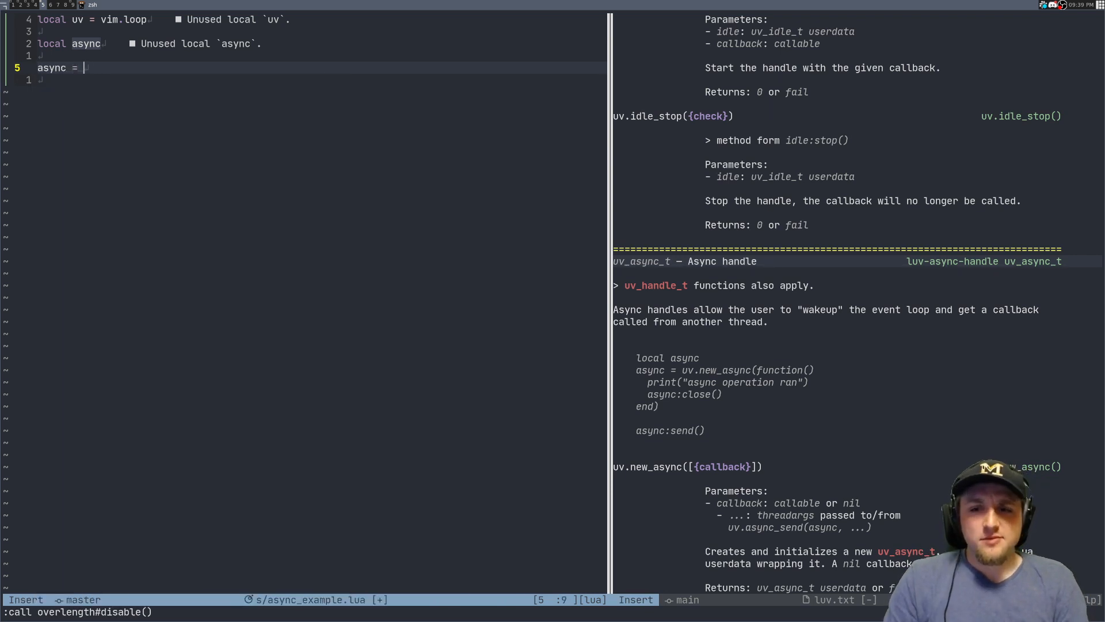
text(uv.new_async(function()
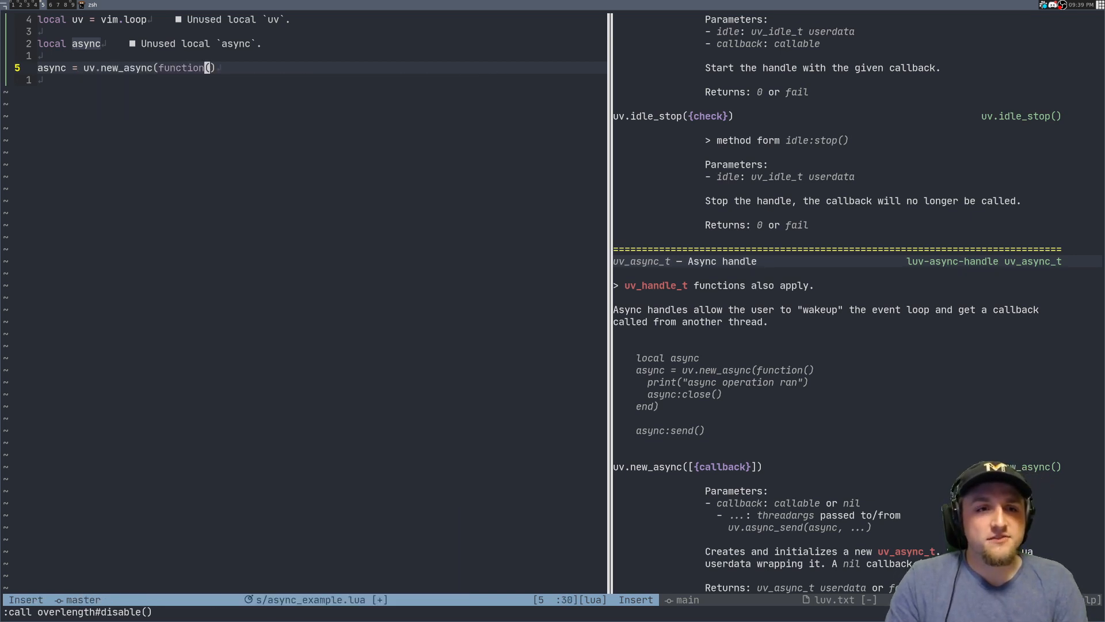
text())
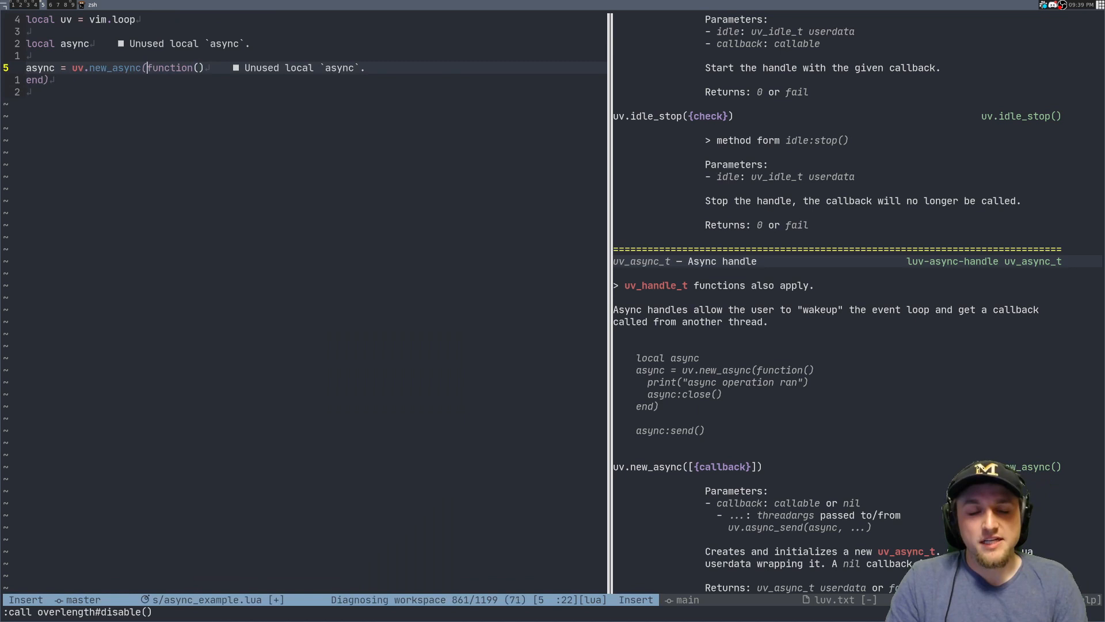
text(vim.schedule_wrap()
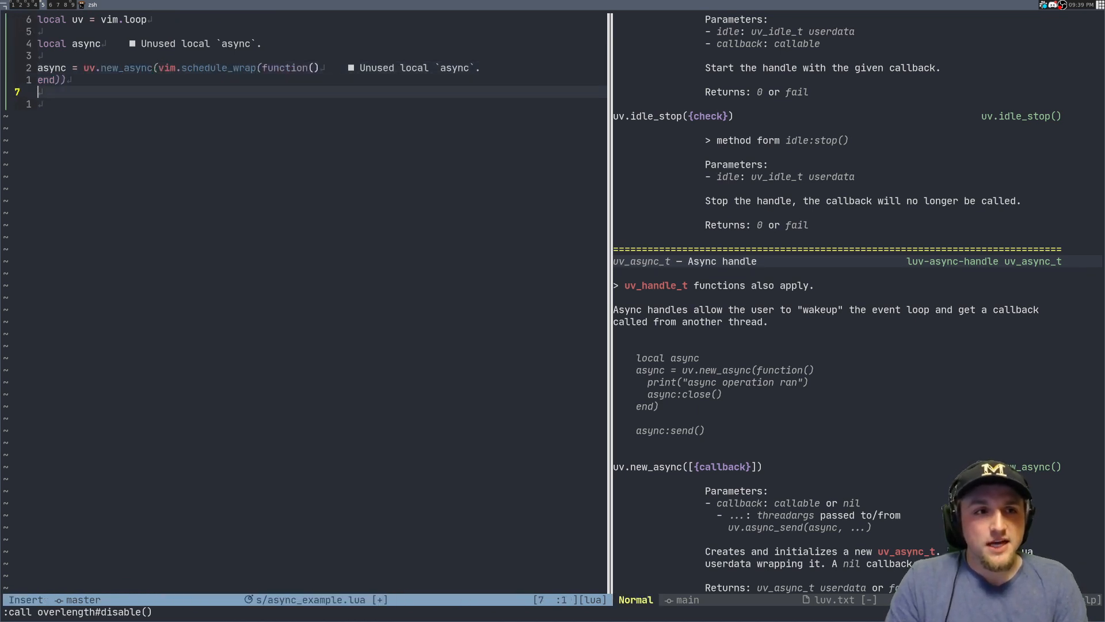
text(print*")
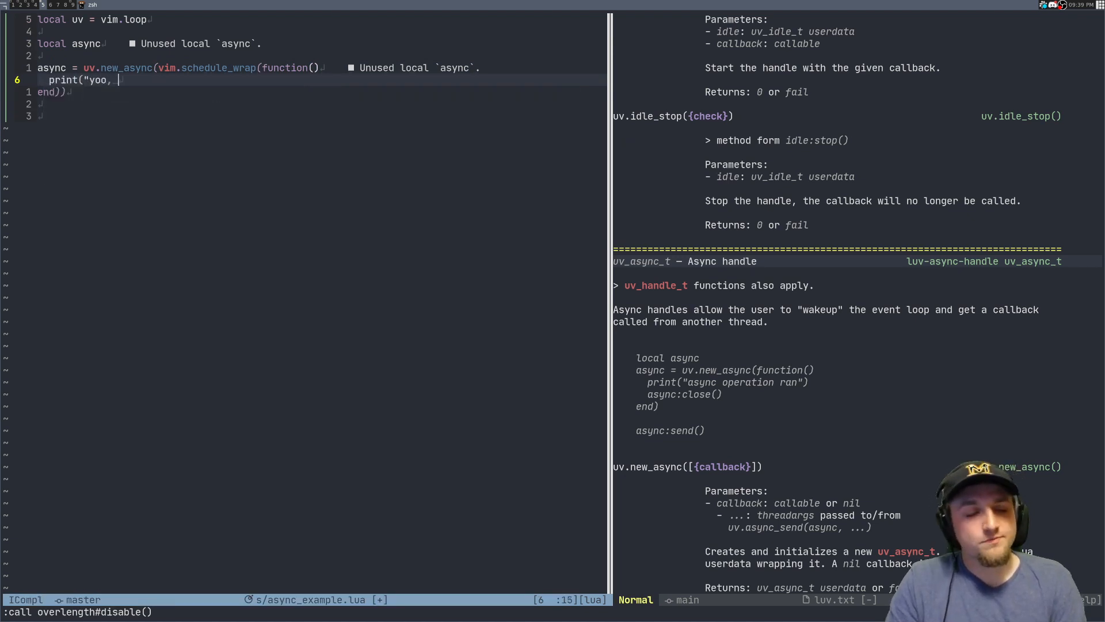
text(async:close())
text(print("first"))
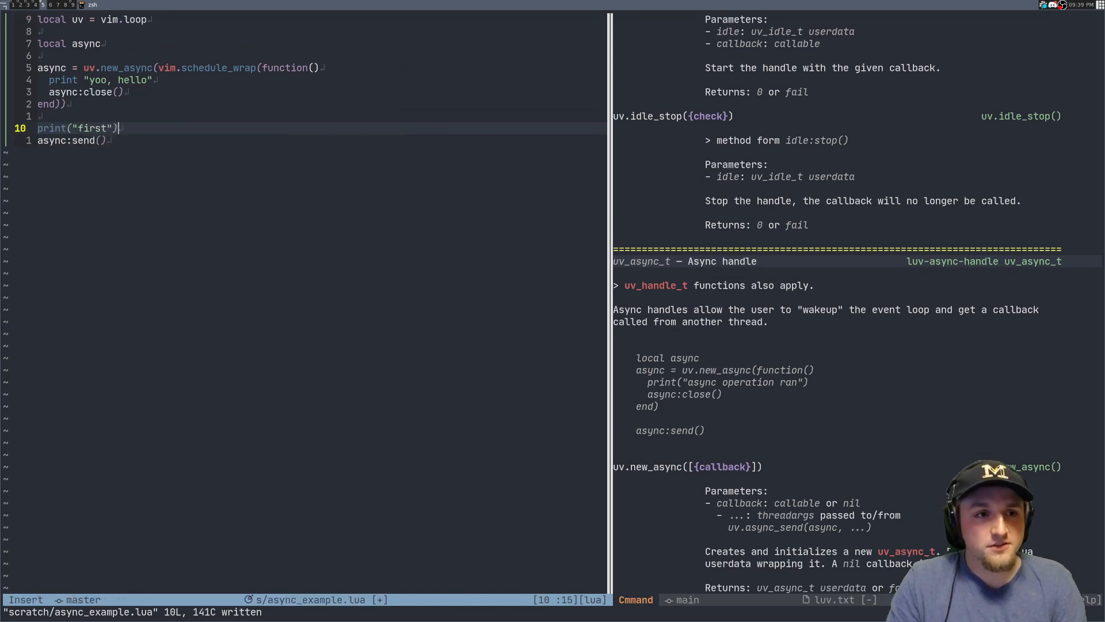
Step: Change print("first") to print "first", return to Normal mode and save
key(Escape)
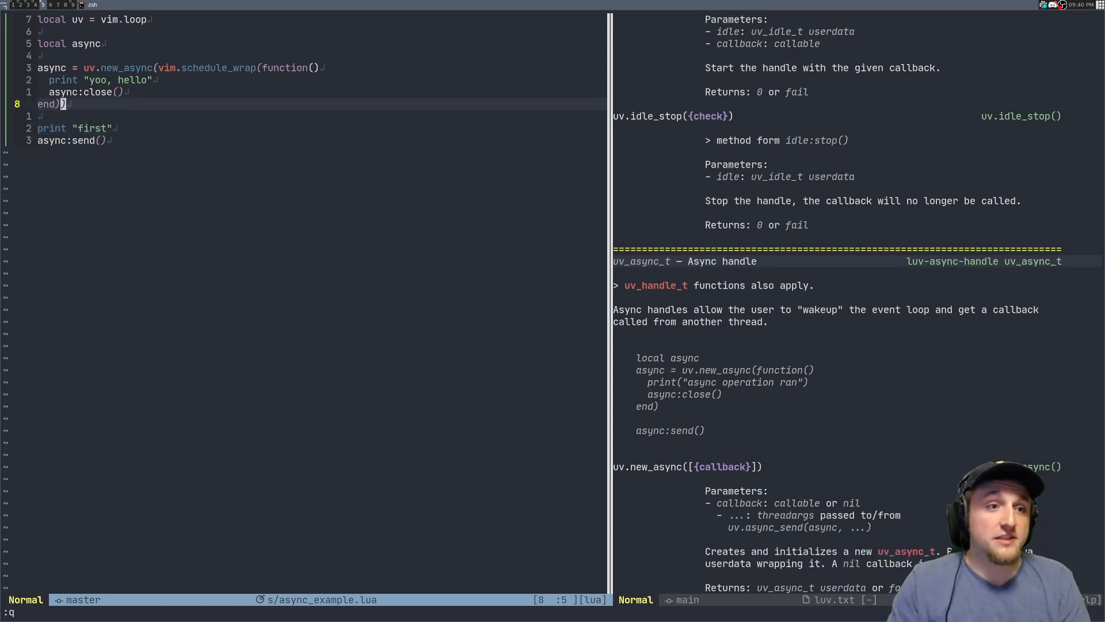
Step: Insert uv.sleep(1000) in the callback, source the file, and delete the vim.schedule_wrap( wrapper and closing paren
text(uv.sleep(1000)
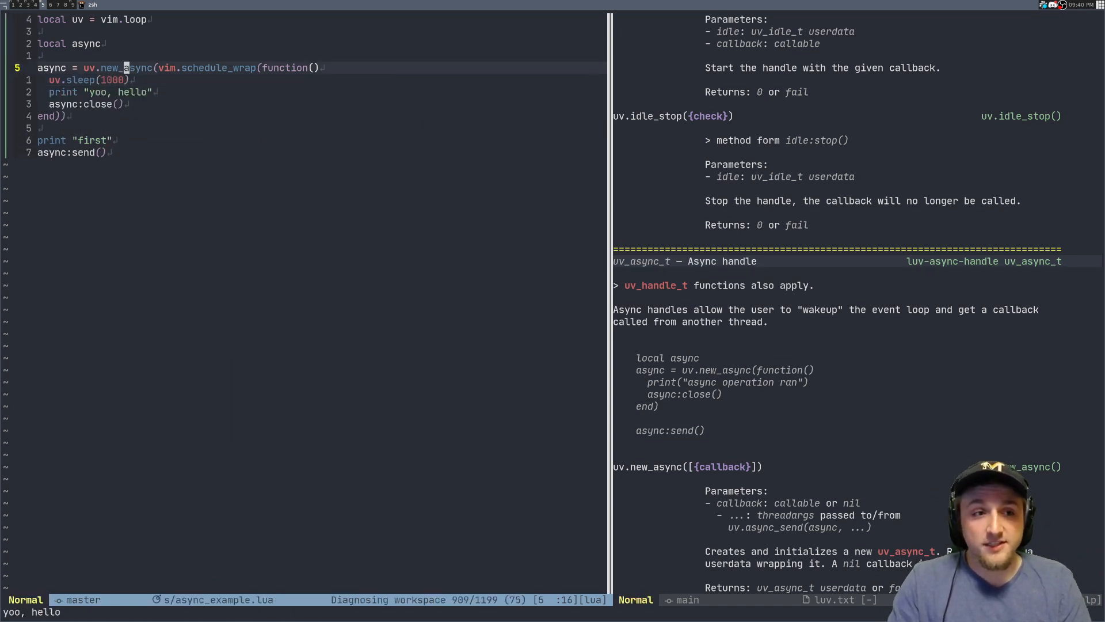
key(j)
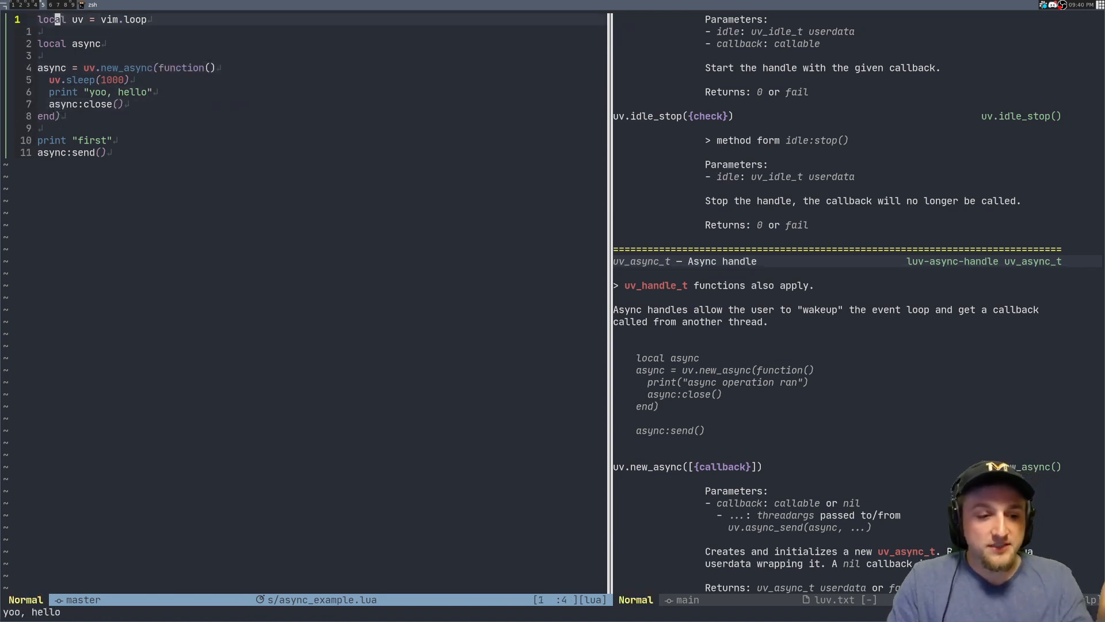
key(j)
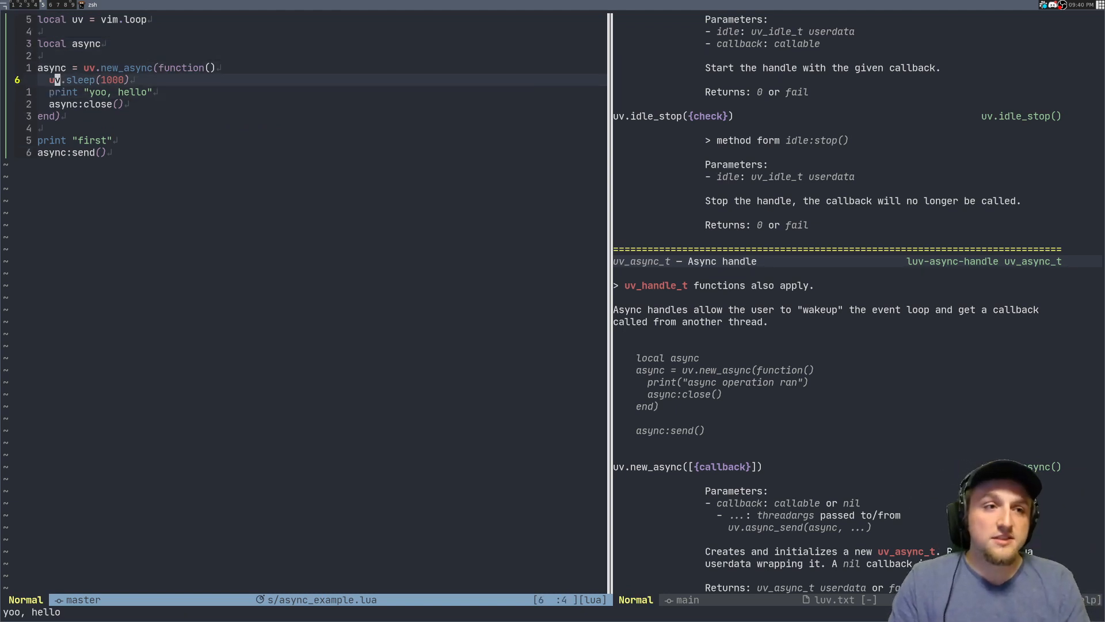
key(V)
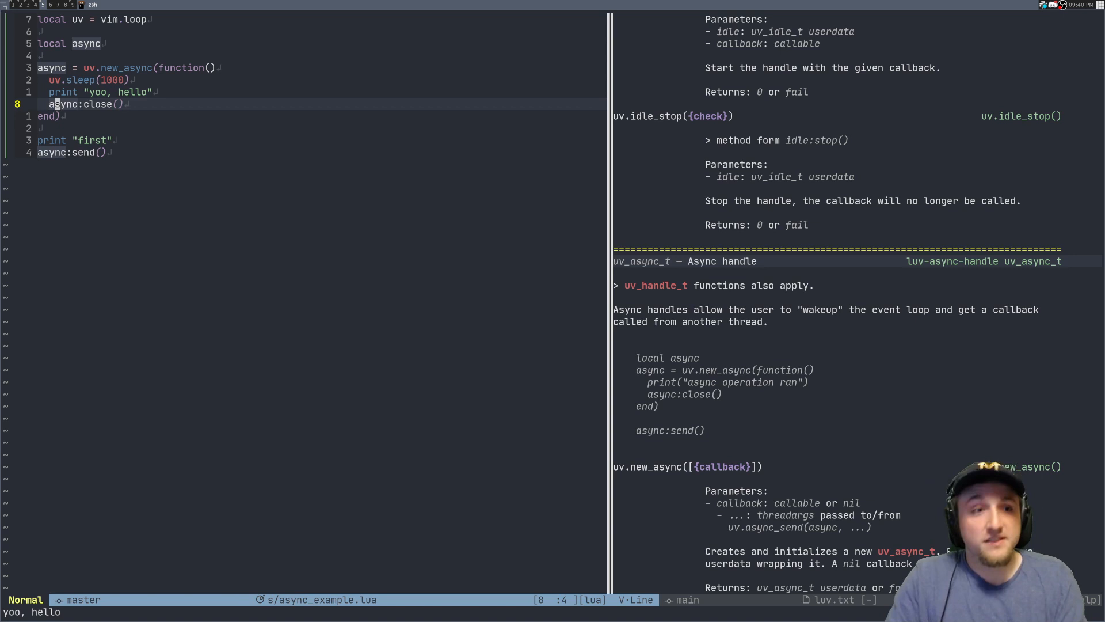
key(k)
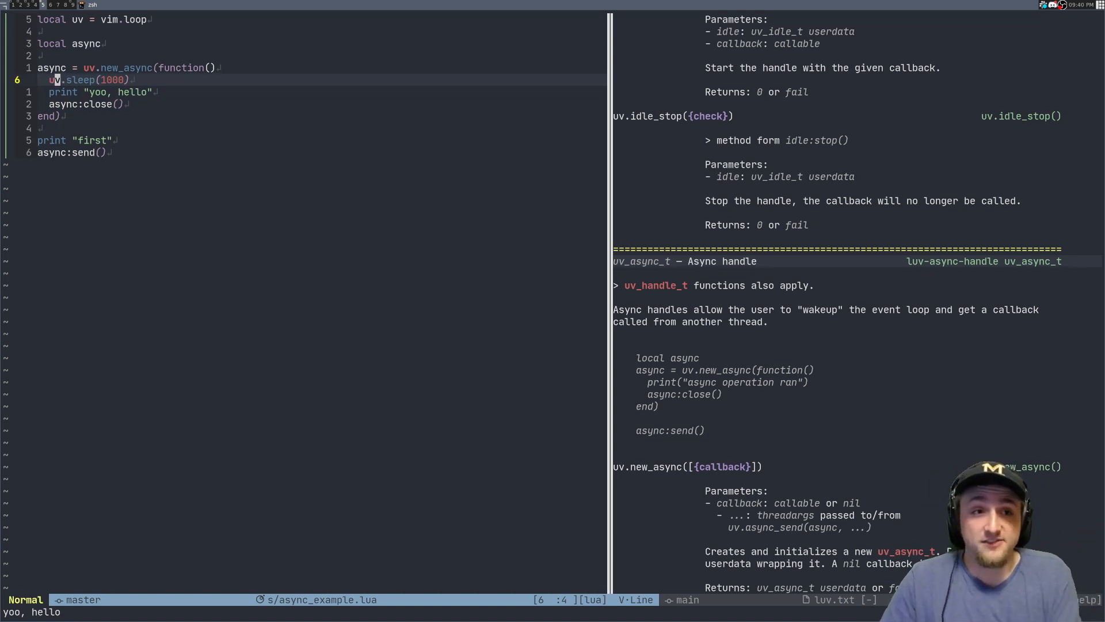
Step: Type vim.schedule_wrap( after uv.new_async( with a matching ) after end, then leave Insert mode
key(i)
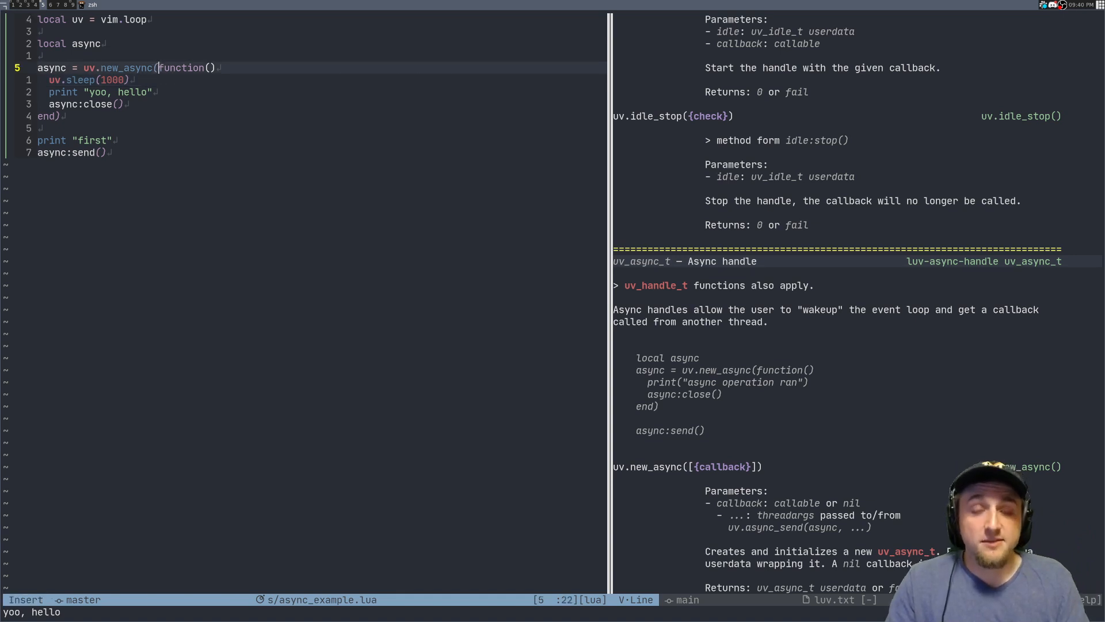
text(vim.schedule_wrap()
click(320, 116)
text())
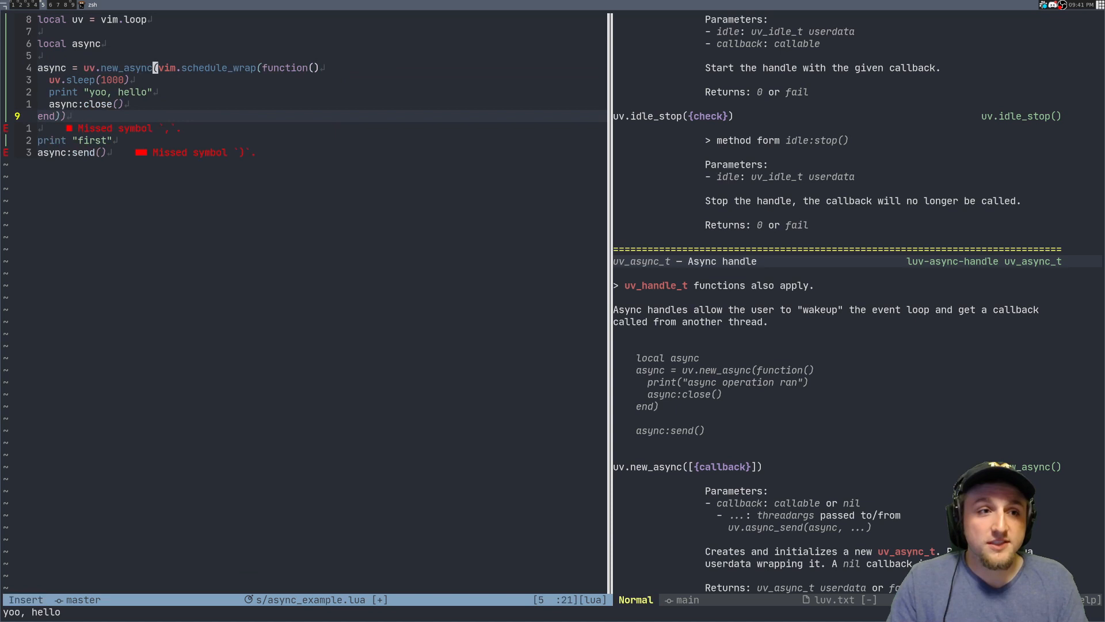
key(Escape)
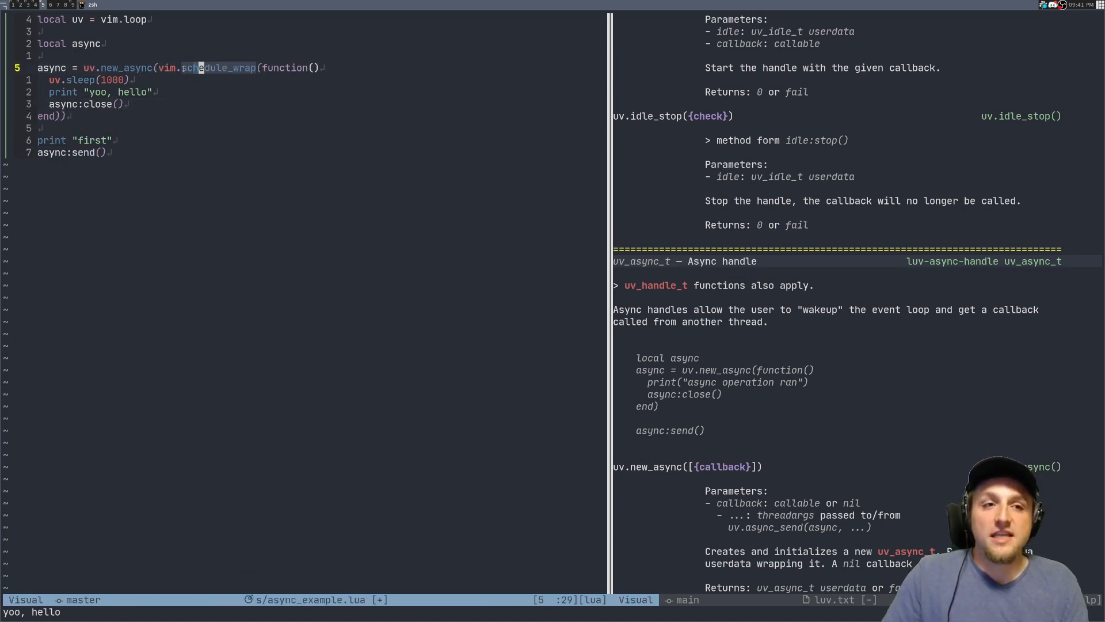
key(Escape)
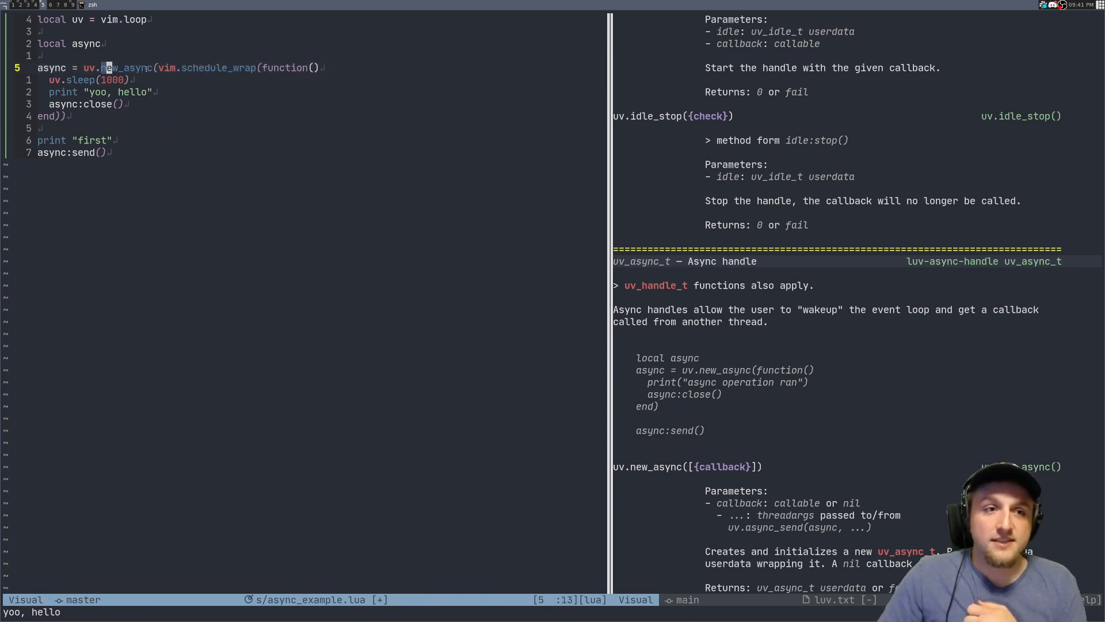
key(Escape)
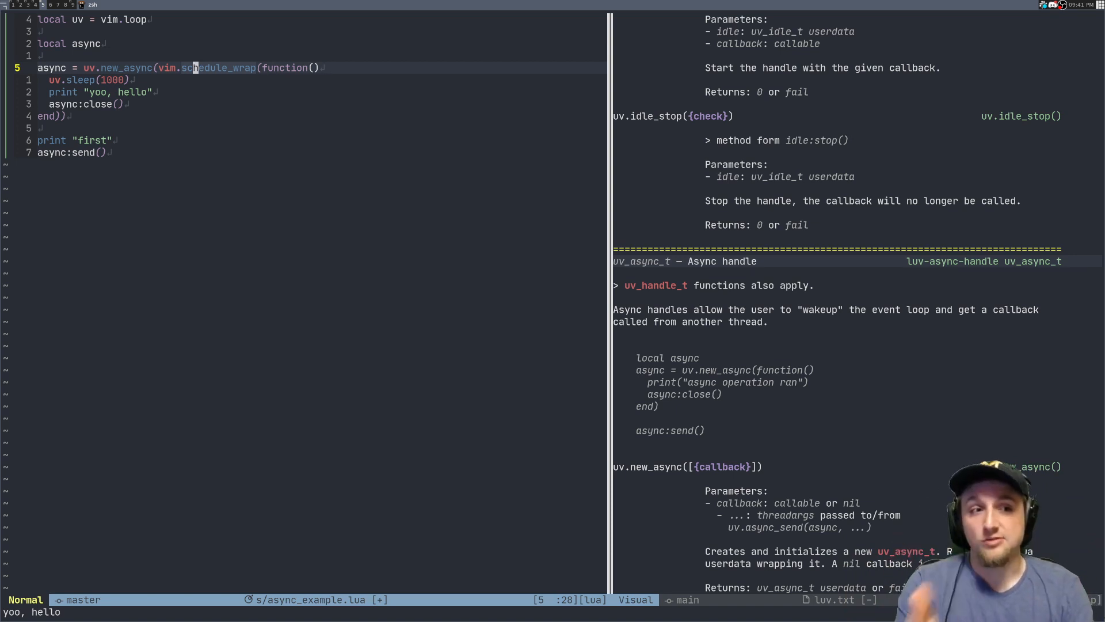
key(j)
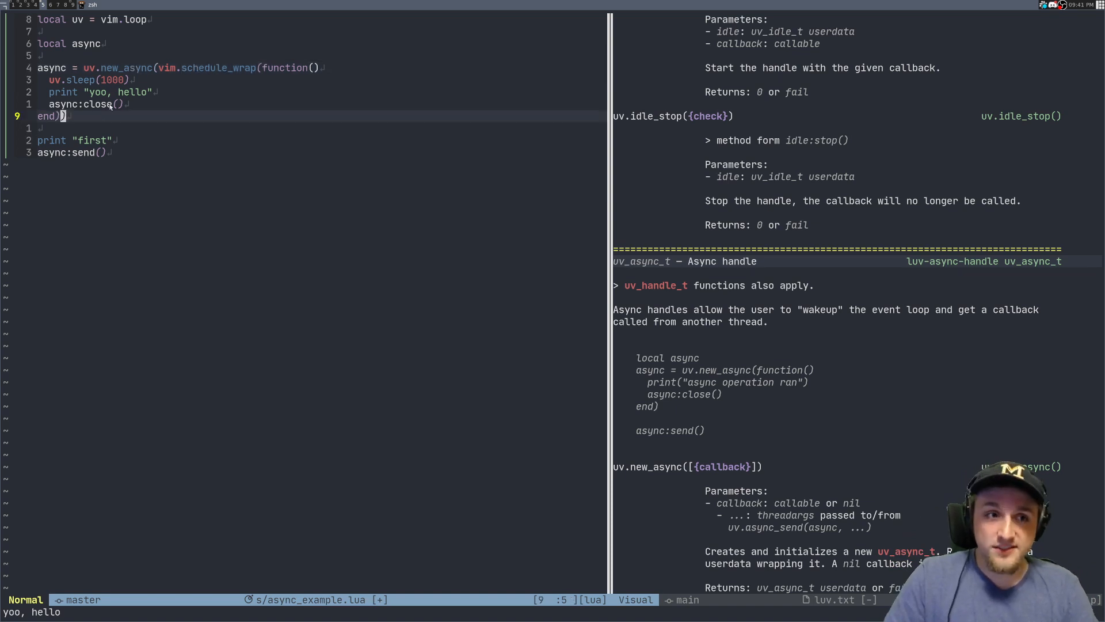
key(k)
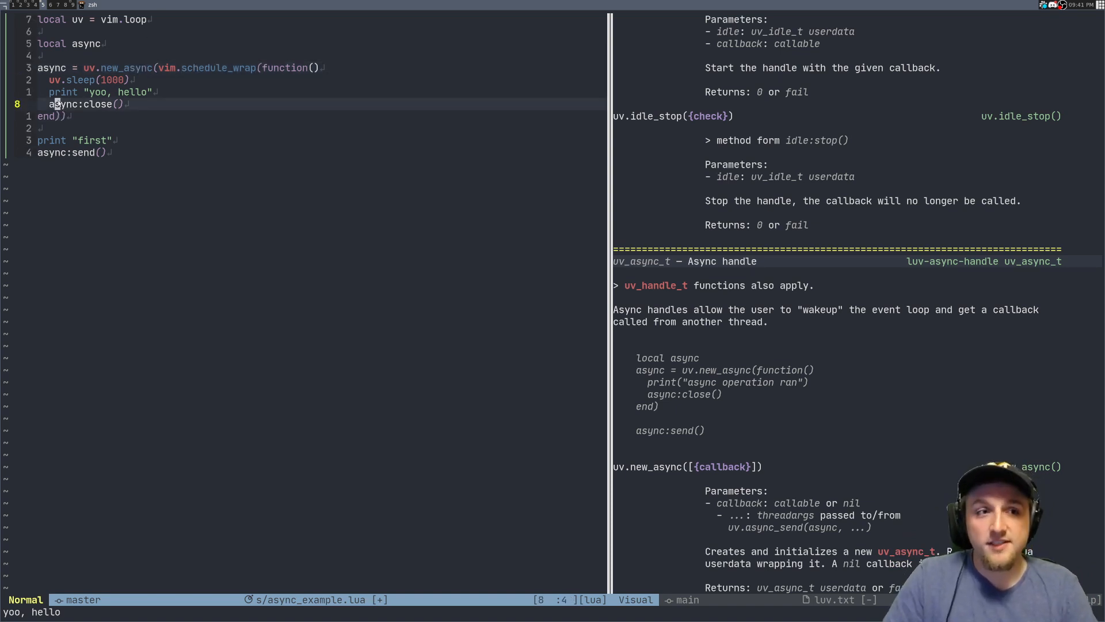
key(up)
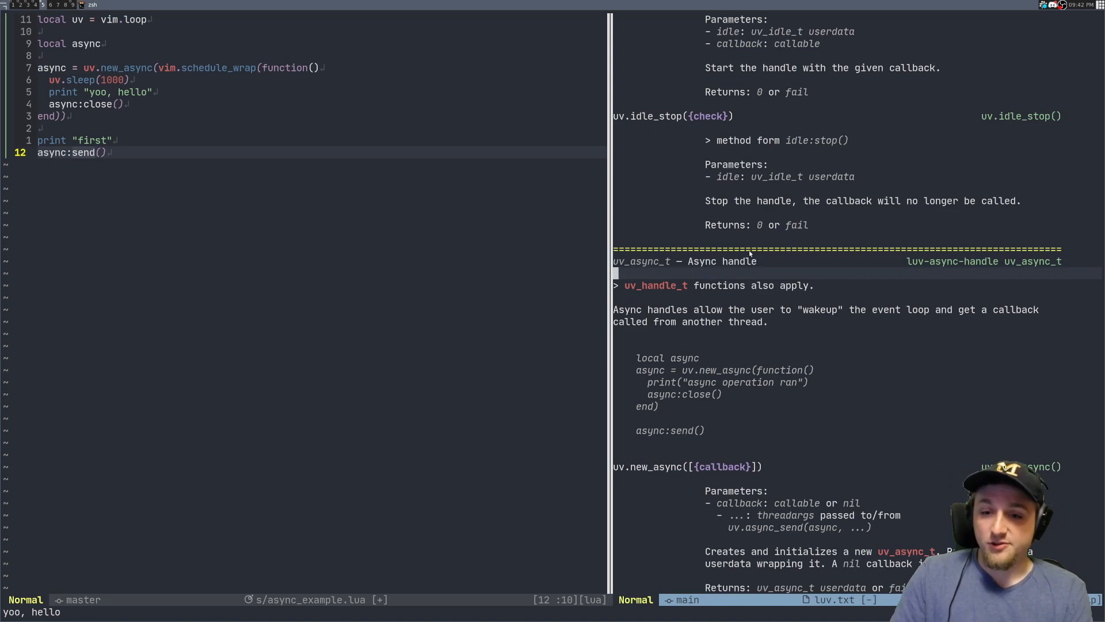
scroll(down, 3)
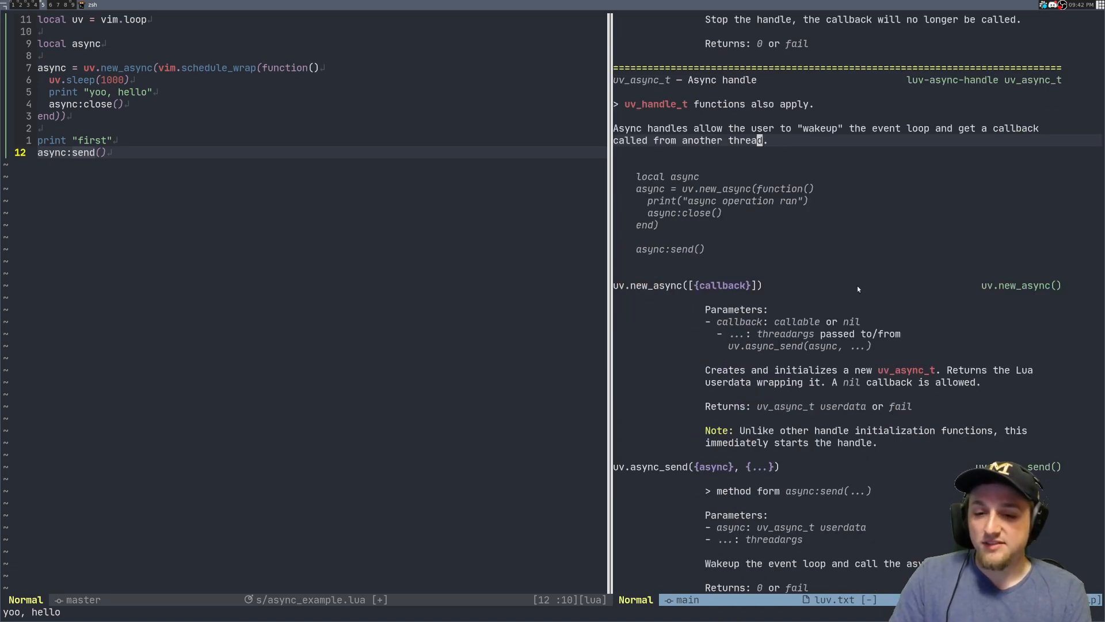
Step: Scroll the luv.txt help down to the uv.async_send() warning about coalesced sends
scroll(down, 3)
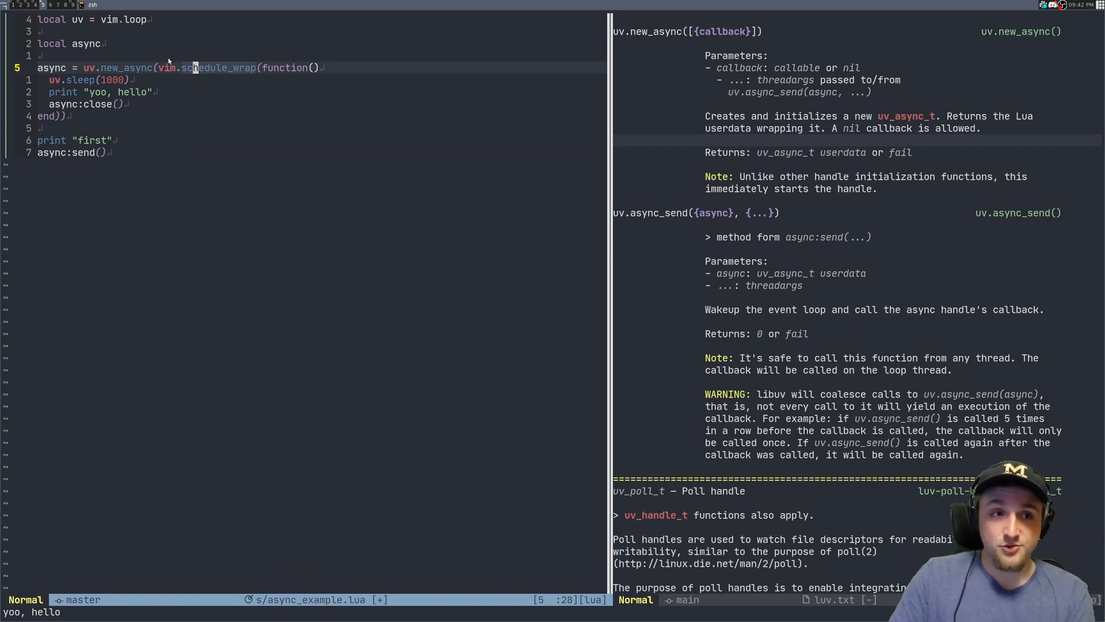
mouse_move(146, 148)
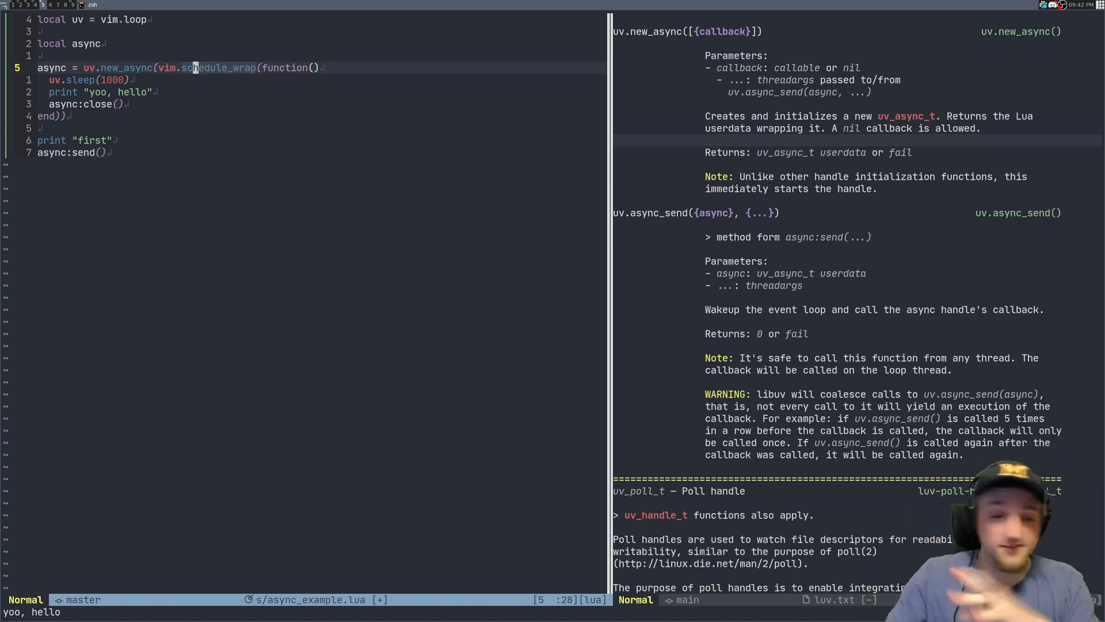
mouse_move(171, 141)
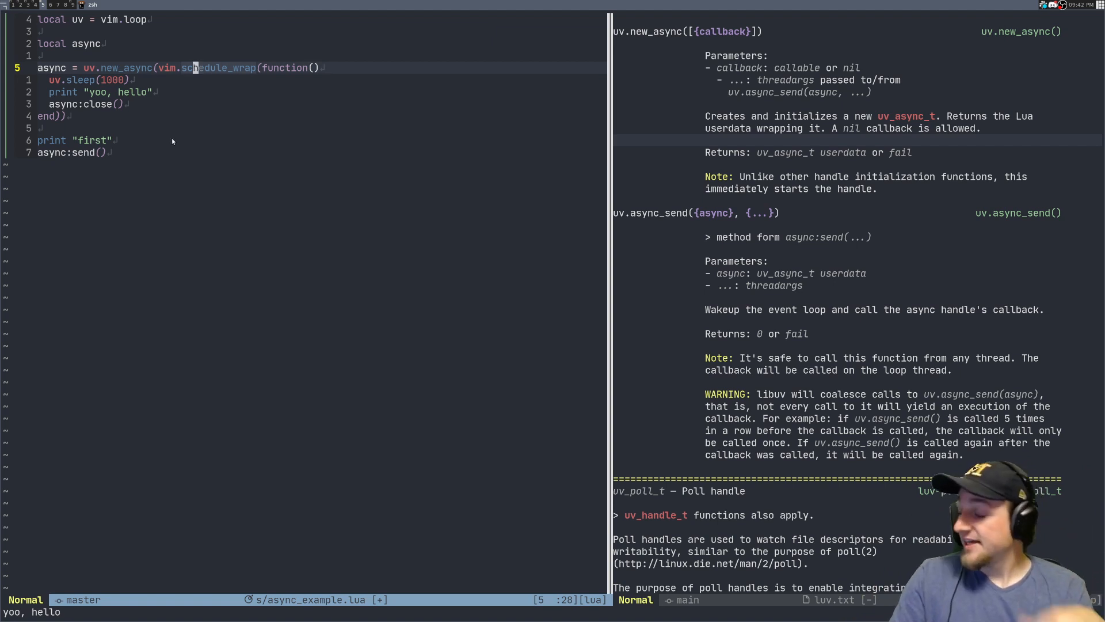